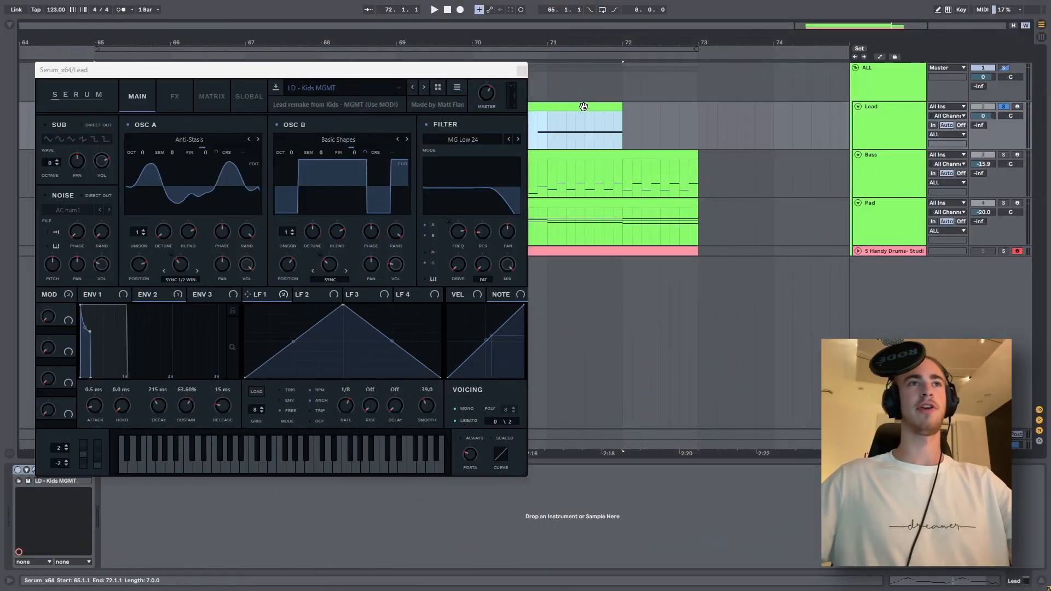
Close the finished lead patch window to start the new Lead track.
left_click(434, 8)
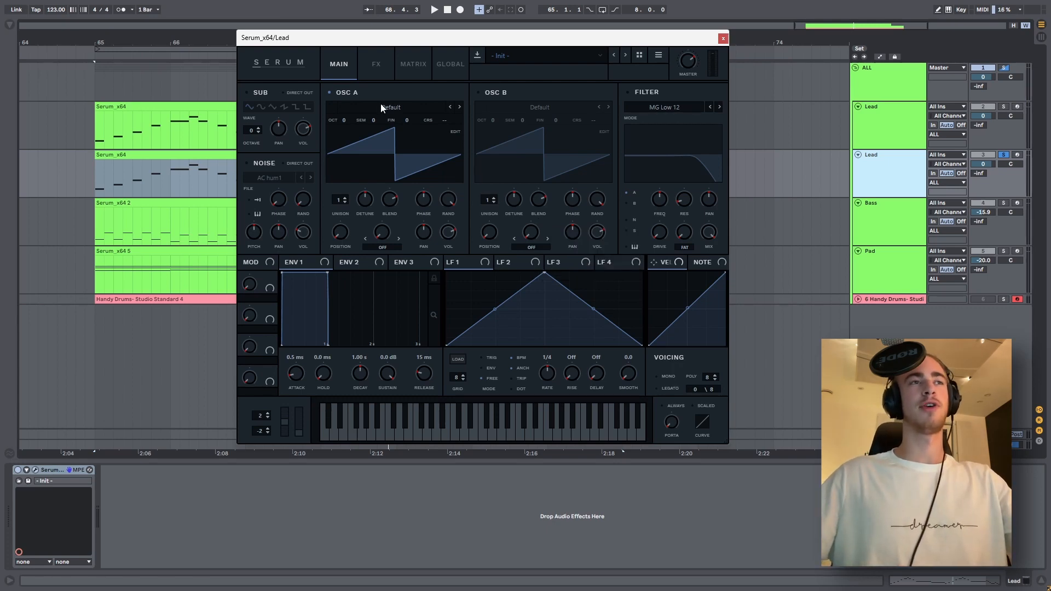
Load Anti-Stasis on oscillator A and Basic Shapes on oscillator B from the wavetable lists.
left_click(390, 107)
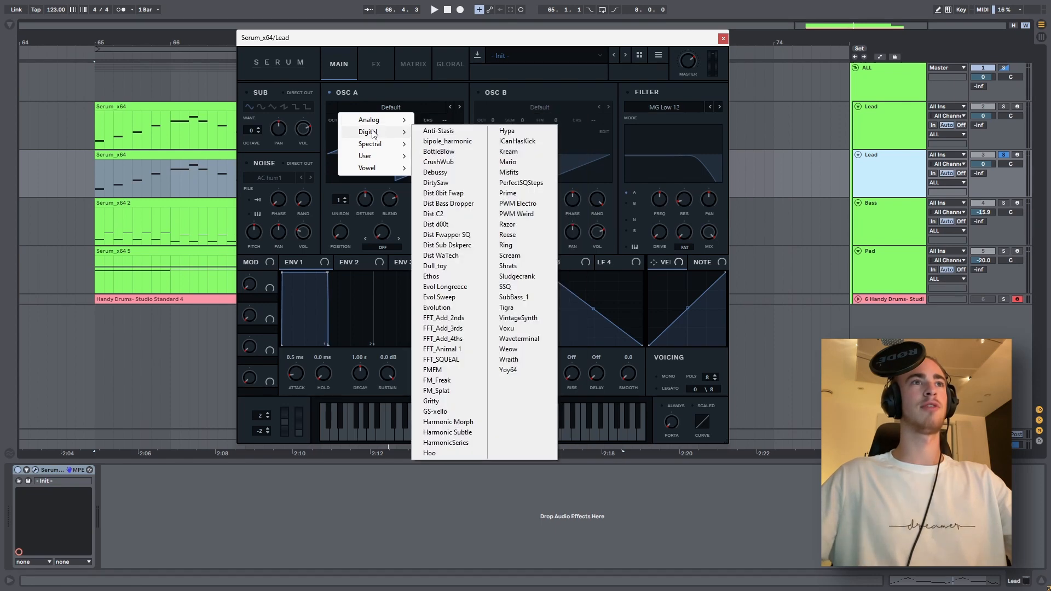
left_click(438, 130)
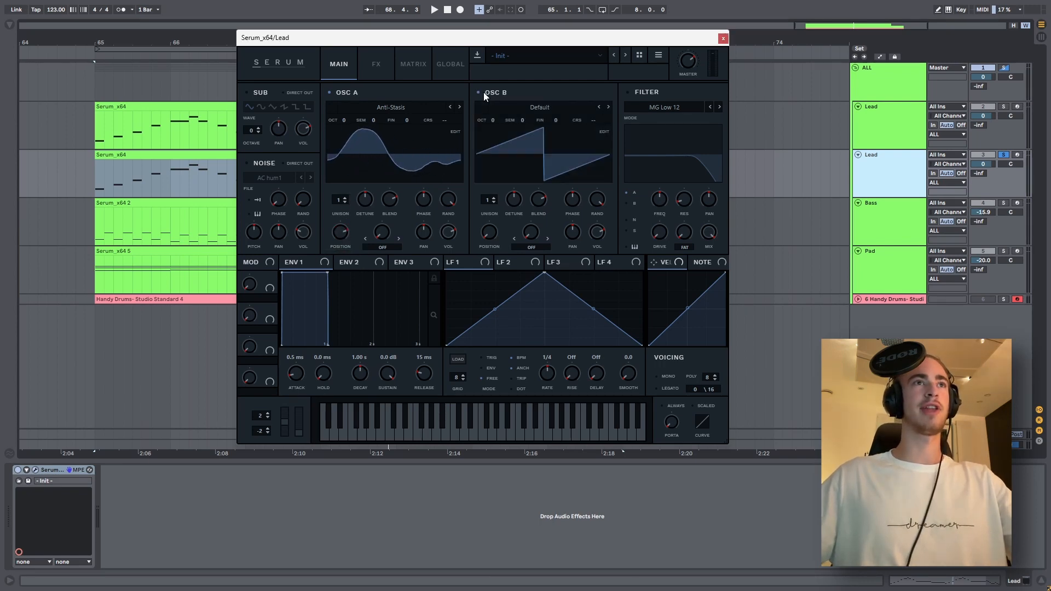
left_click(538, 107)
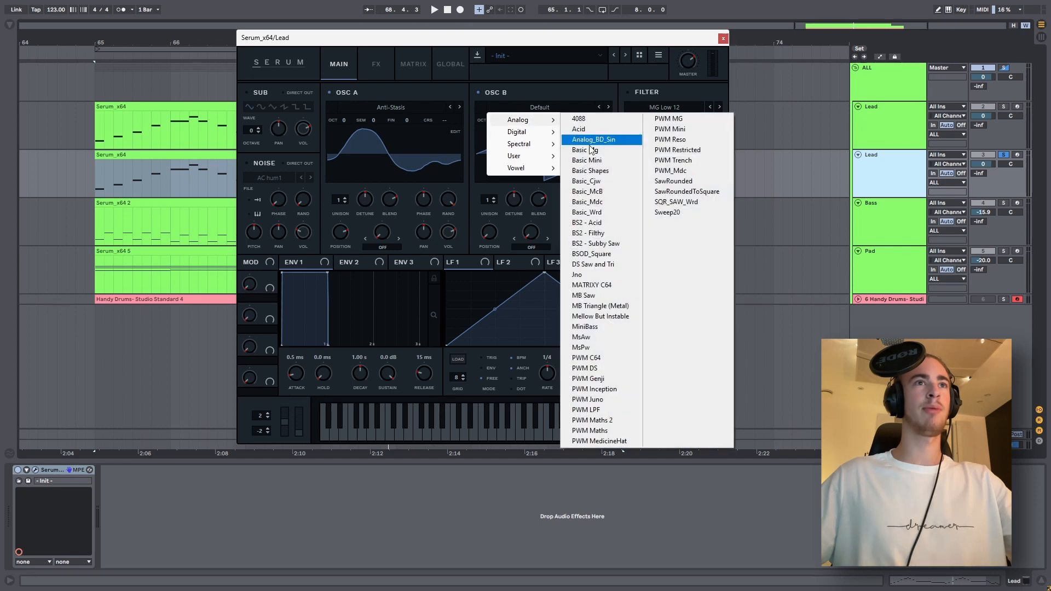
left_click(589, 171)
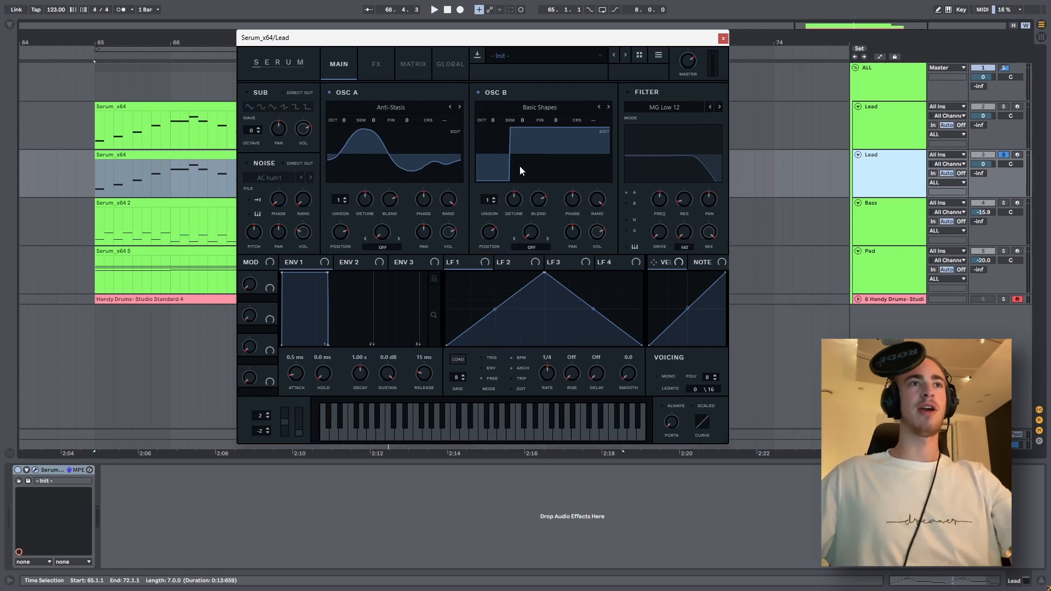
mouse_move(474, 263)
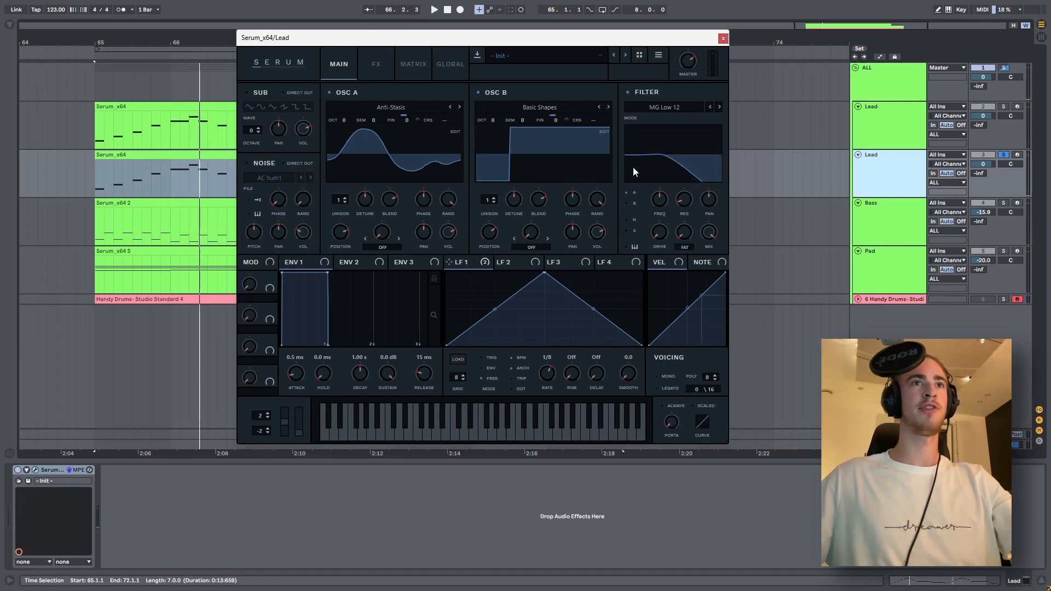
mouse_move(642, 219)
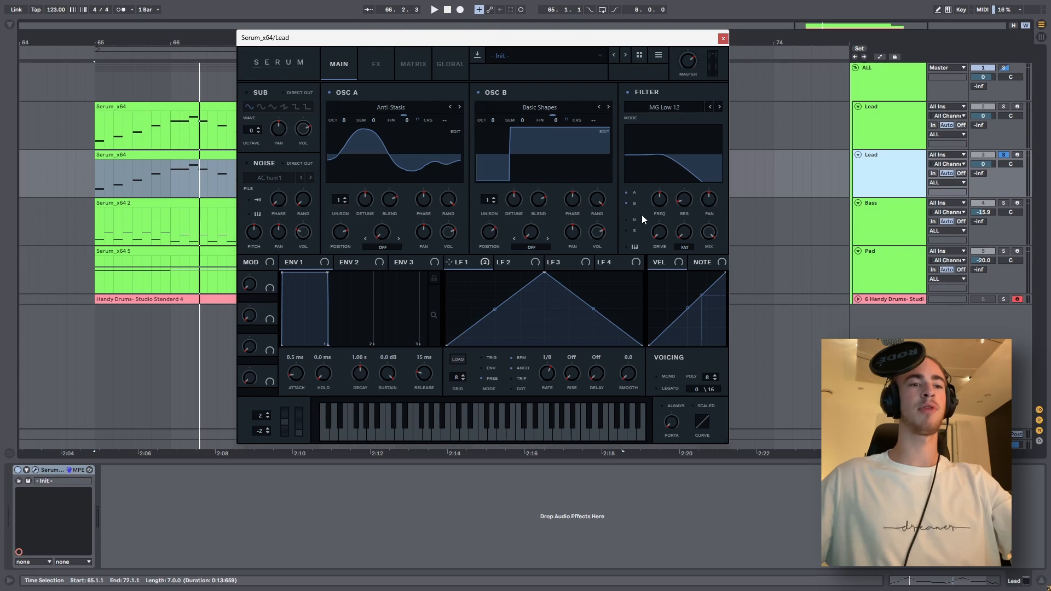
Step the filter type from MG Low 12 to MG Low 24.
left_click(719, 107)
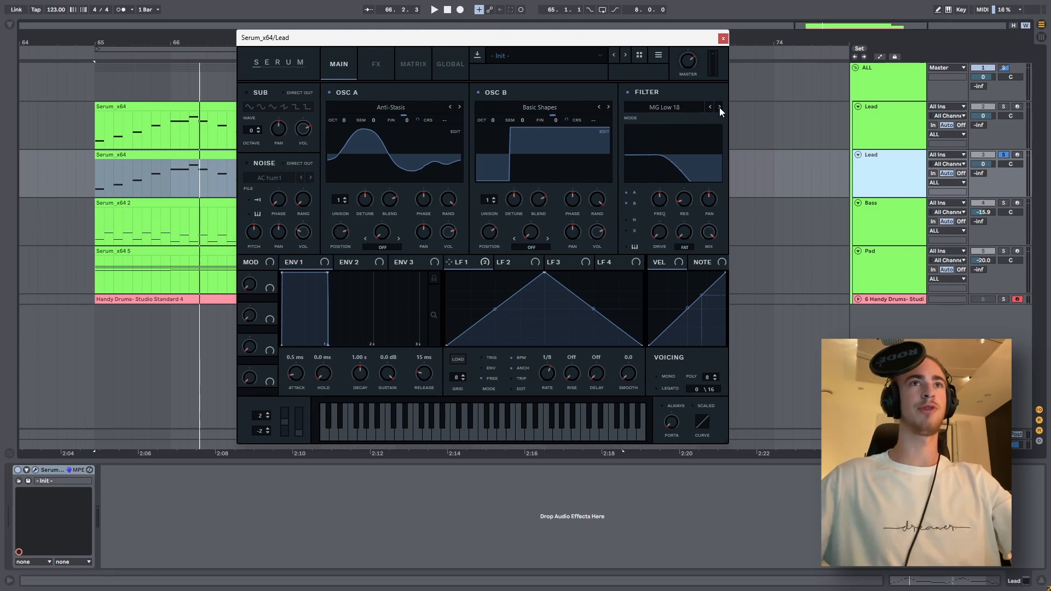
left_click(720, 107)
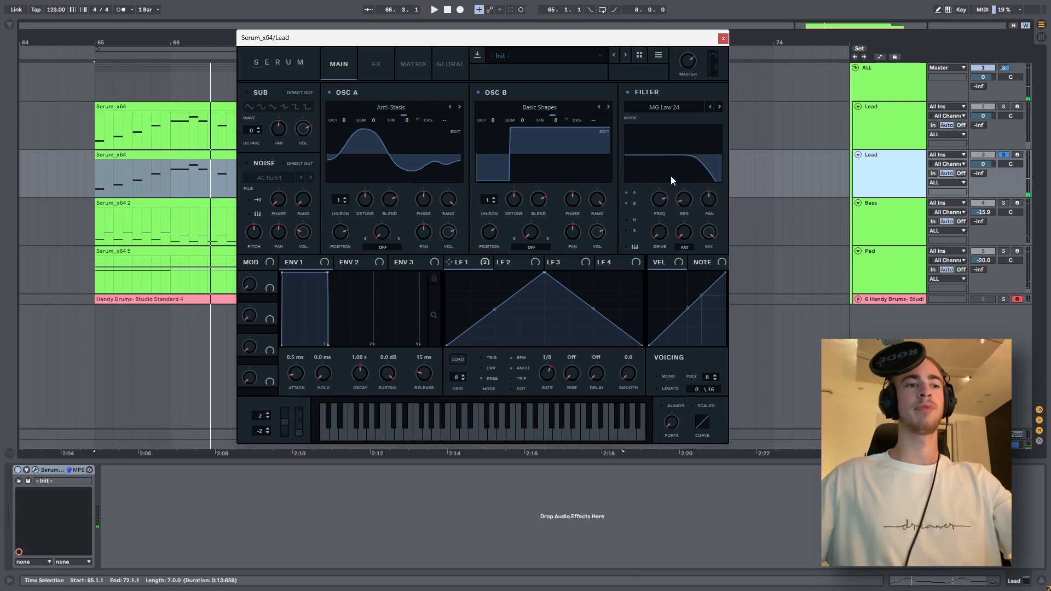
mouse_move(397, 191)
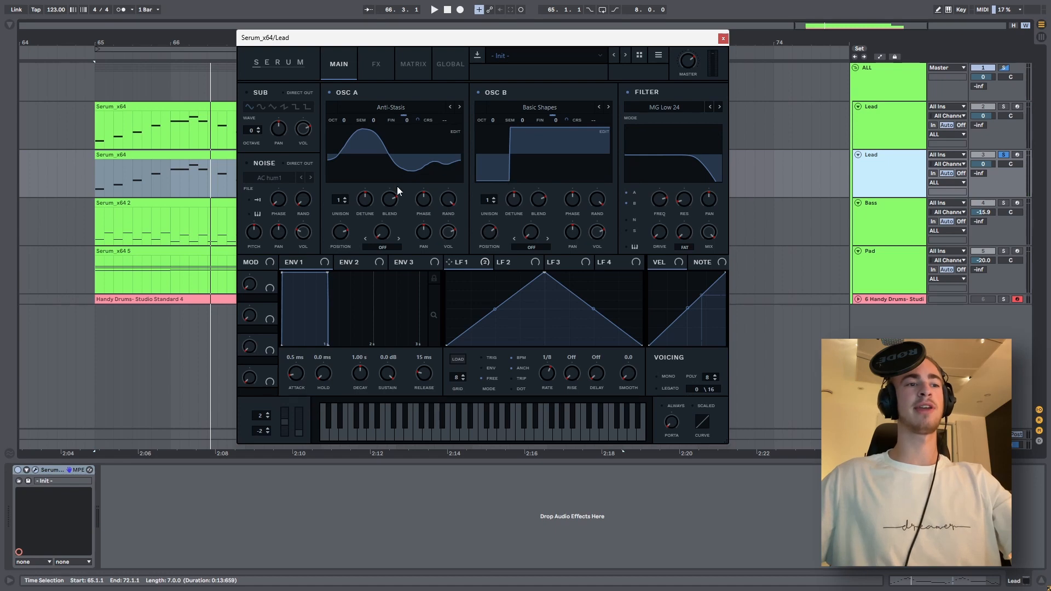
mouse_move(396, 249)
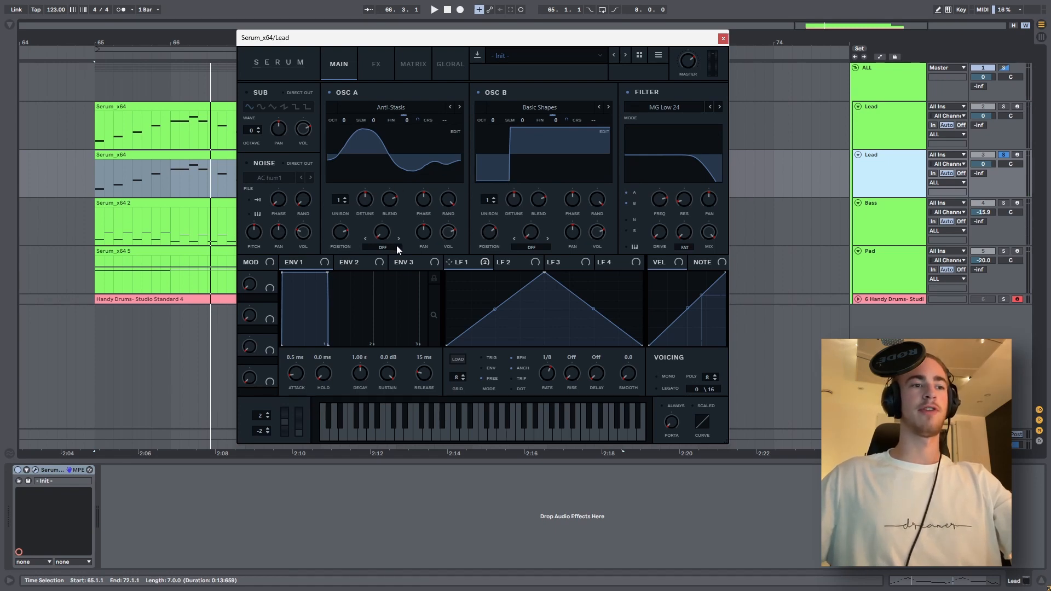
Set oscillator A's warp to Sync (Window 1/2) and oscillator B's warp to Sync.
left_click(382, 246)
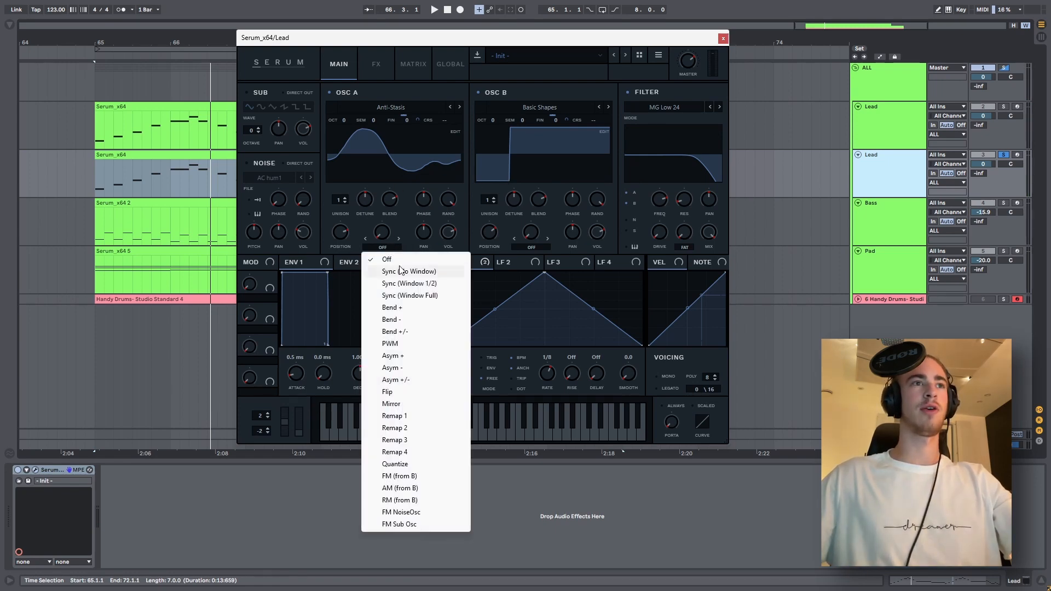
left_click(409, 283)
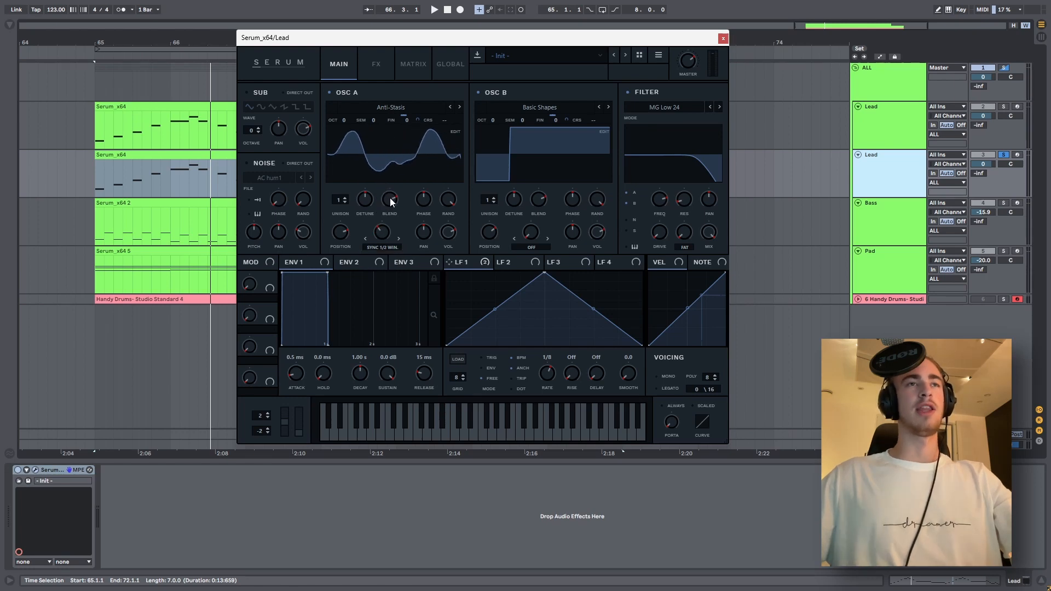
mouse_move(513, 199)
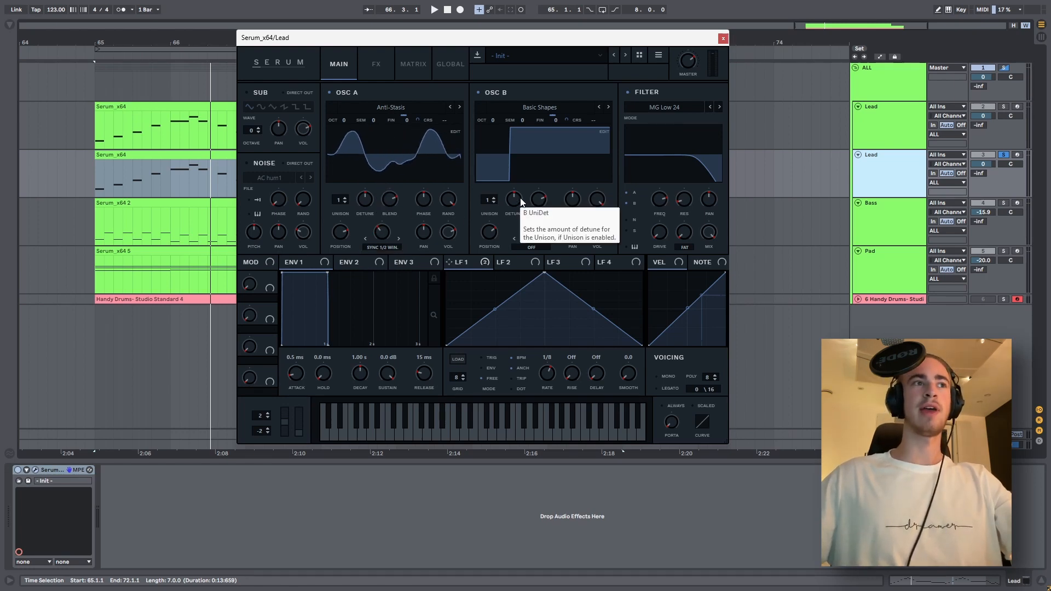
mouse_move(479, 243)
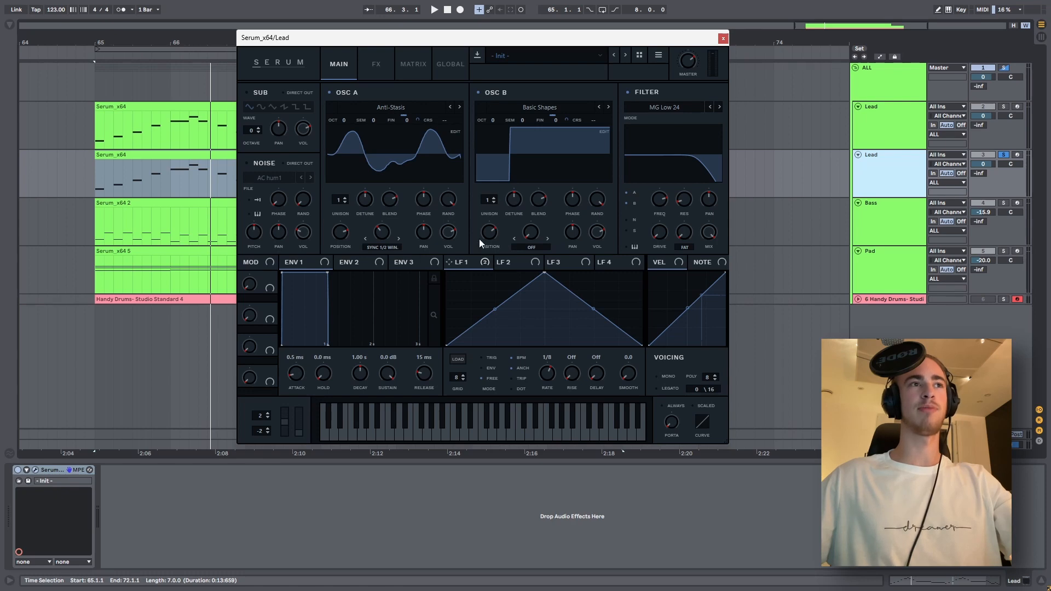
mouse_move(257, 262)
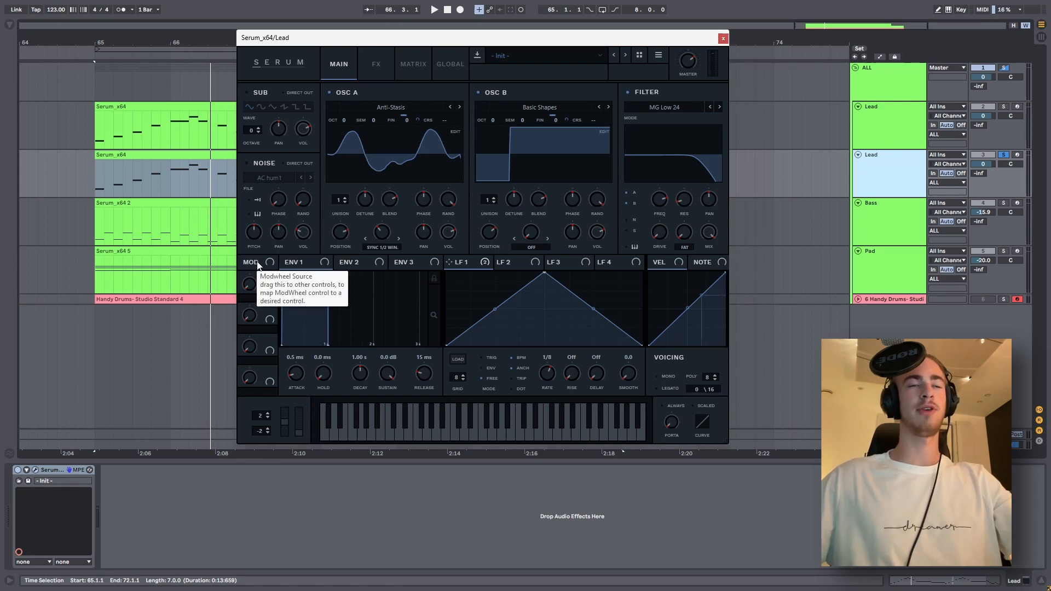
mouse_move(264, 268)
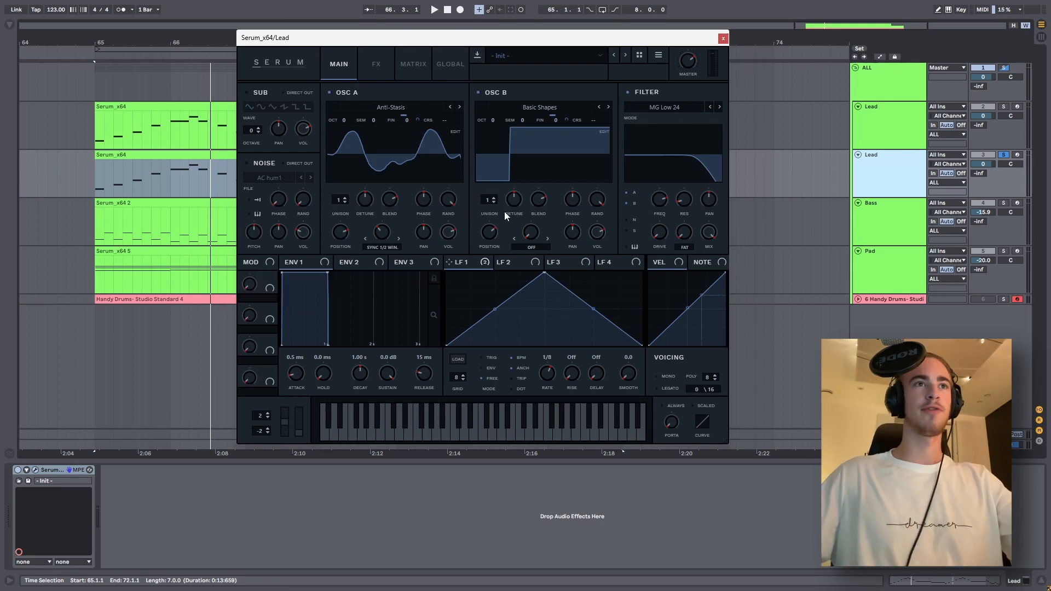
left_click(530, 247)
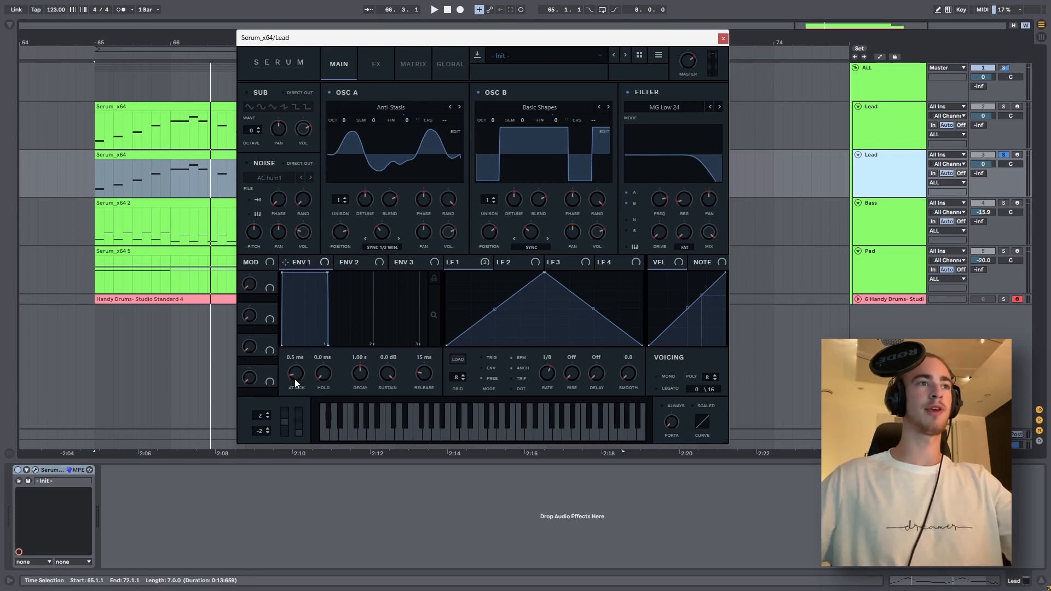
Set ENV 1 attack to 5.4 ms and route ENV 2 to the filter cutoff.
left_click_drag(296, 374, 296, 366)
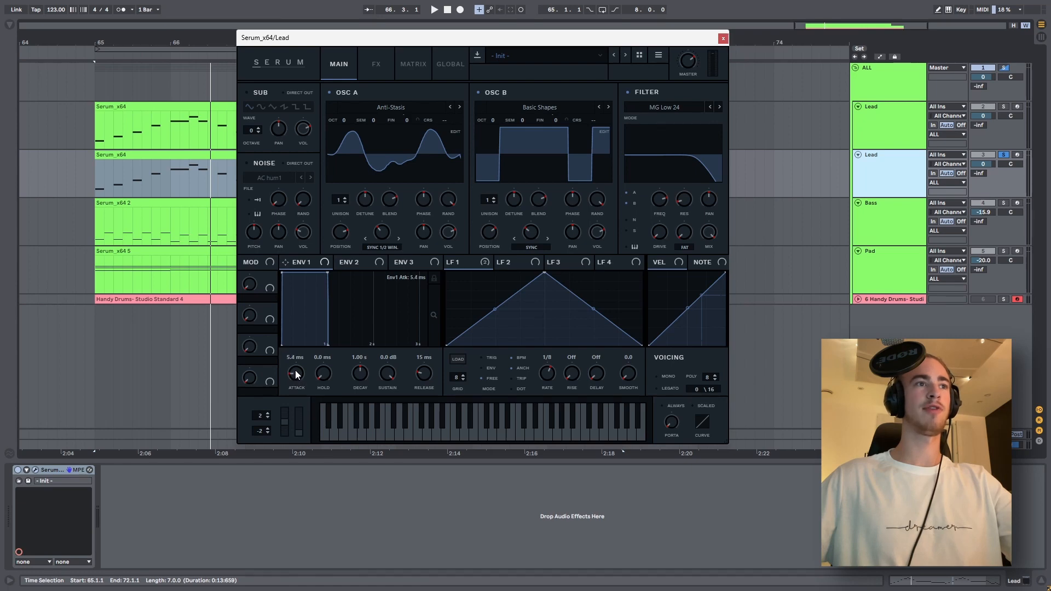
mouse_move(410, 386)
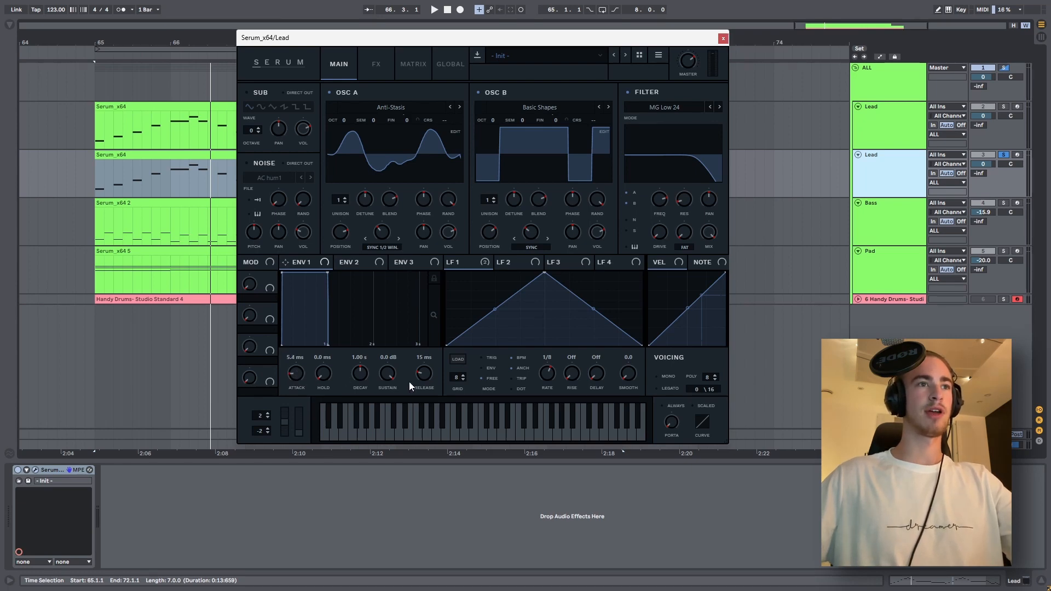
left_click_drag(423, 373, 423, 362)
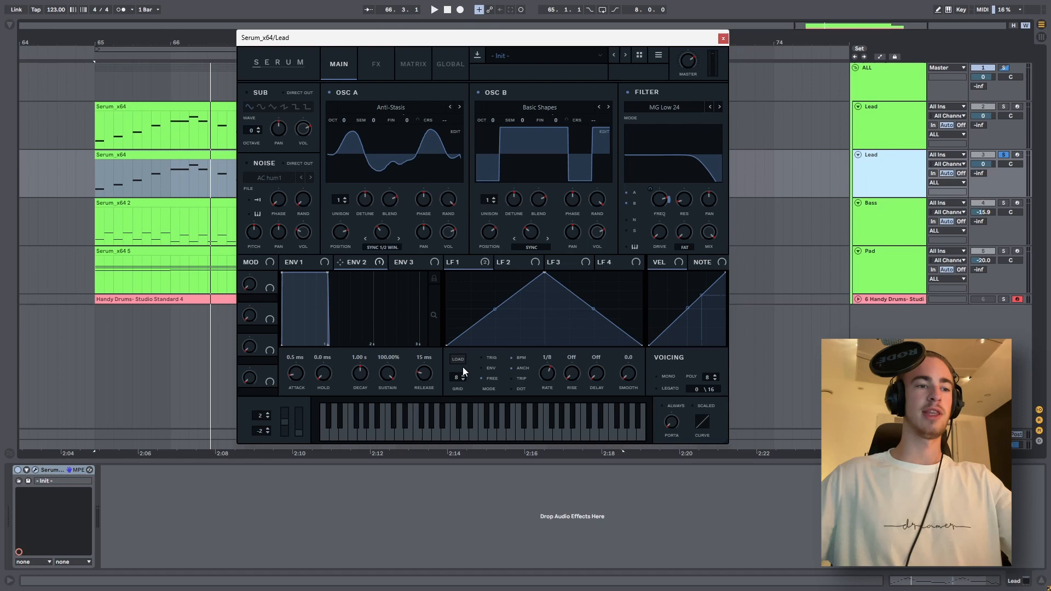
mouse_move(407, 476)
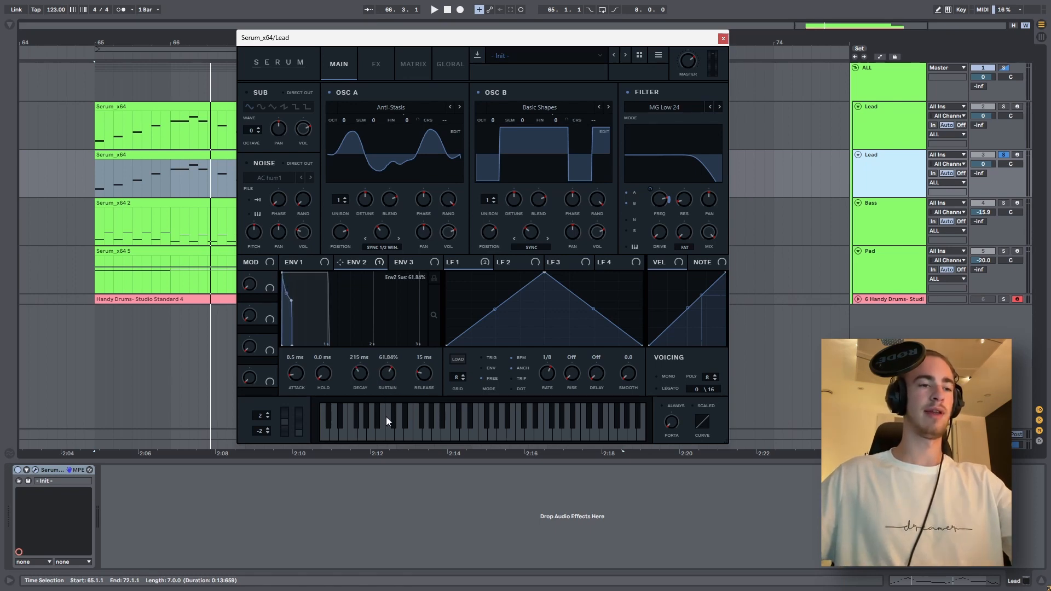
left_click(375, 64)
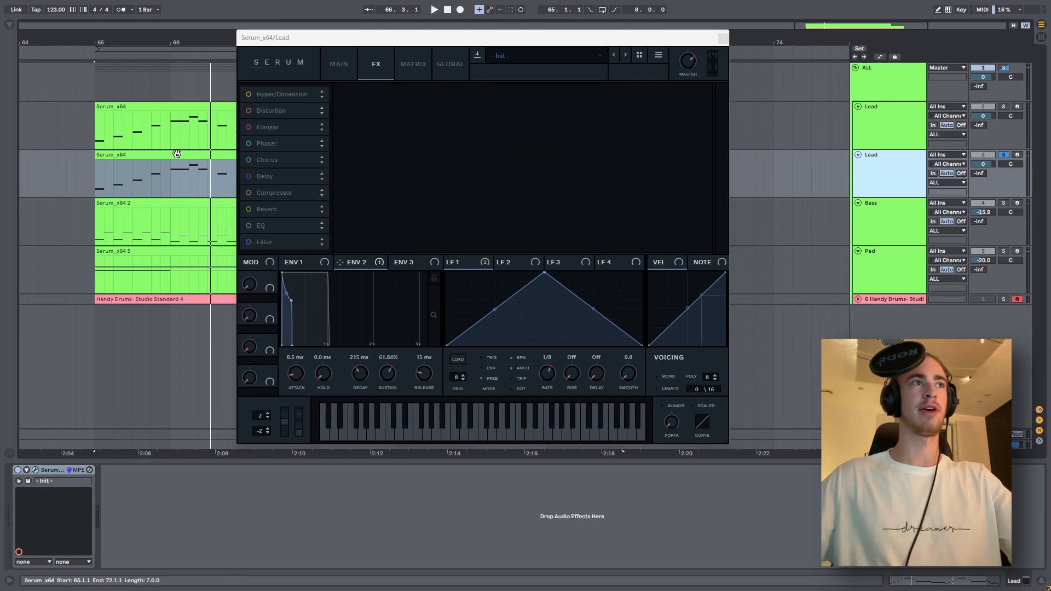
left_click(434, 10)
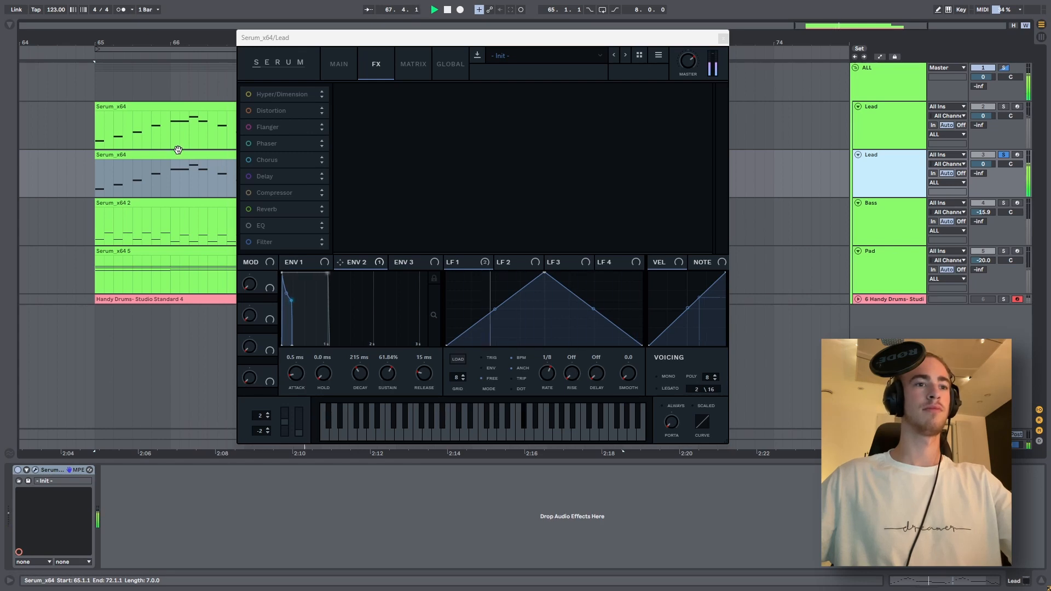
left_click(339, 63)
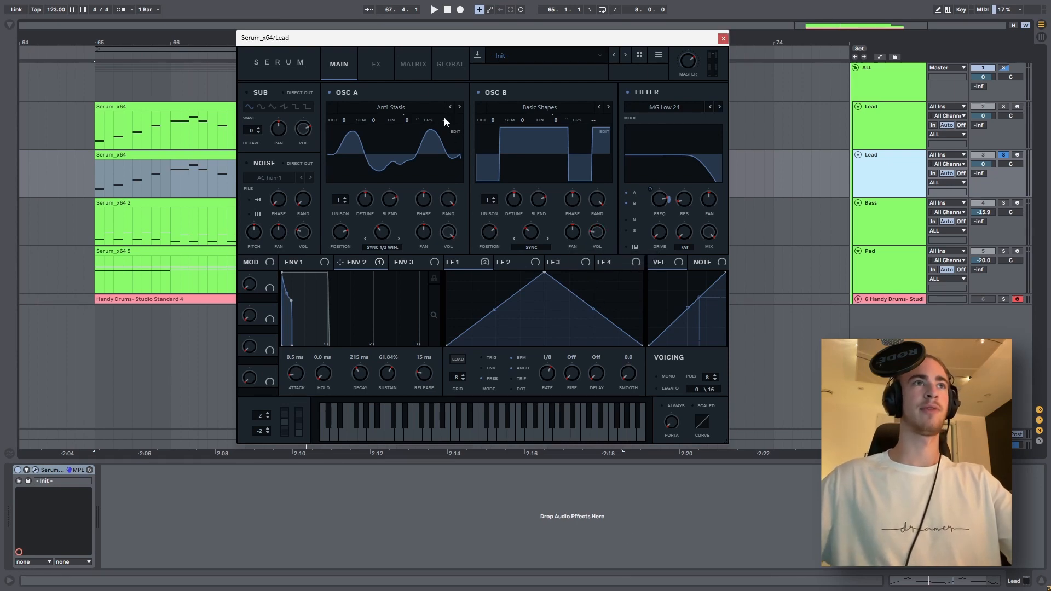
Enable Chorus and Compressor in the FX rack alongside Hyper/Dimension.
left_click(376, 63)
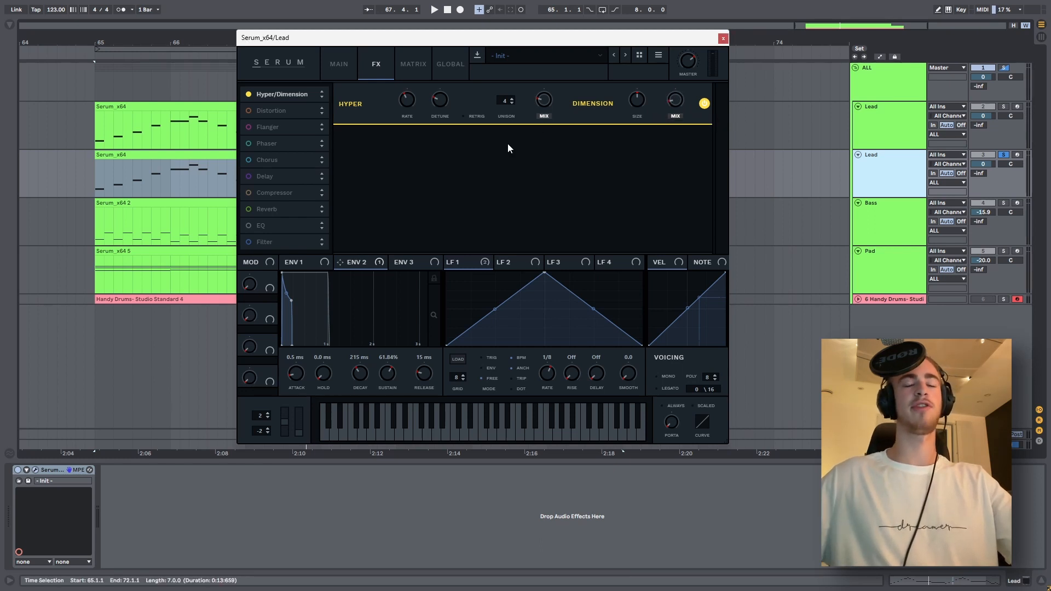
mouse_move(570, 139)
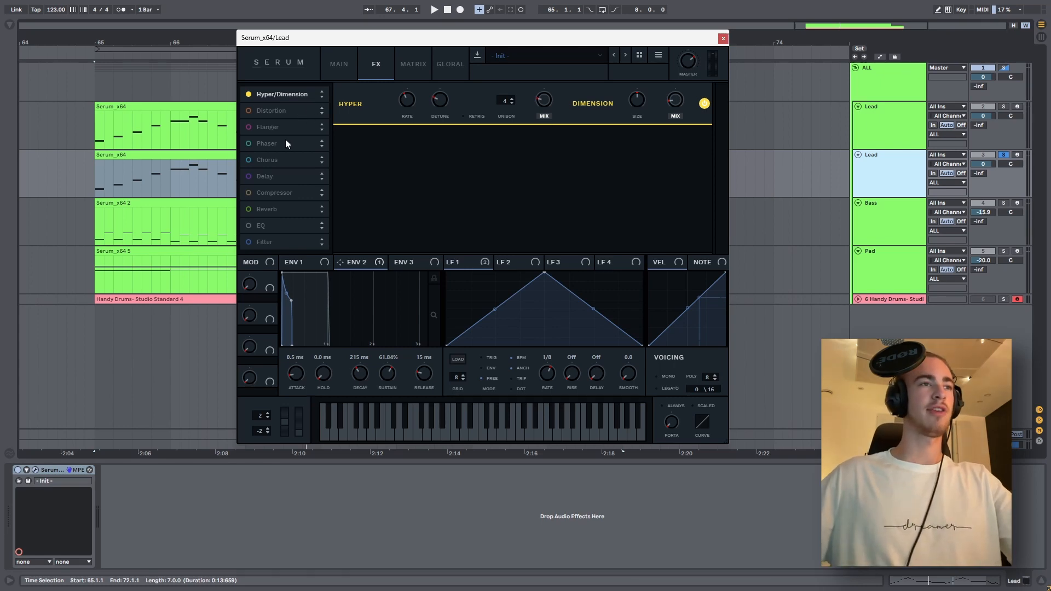
left_click(248, 159)
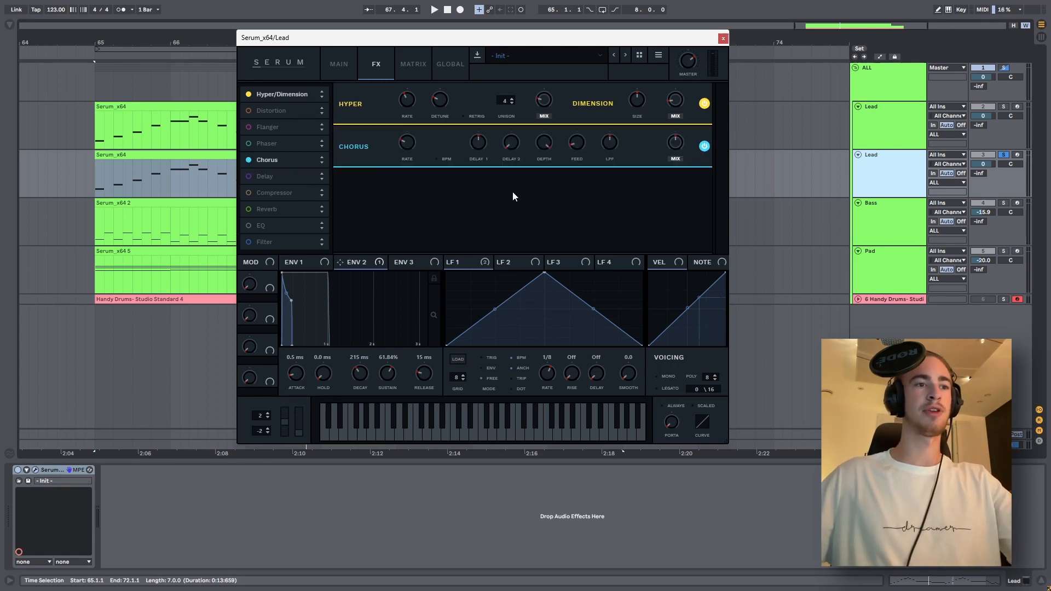
mouse_move(643, 177)
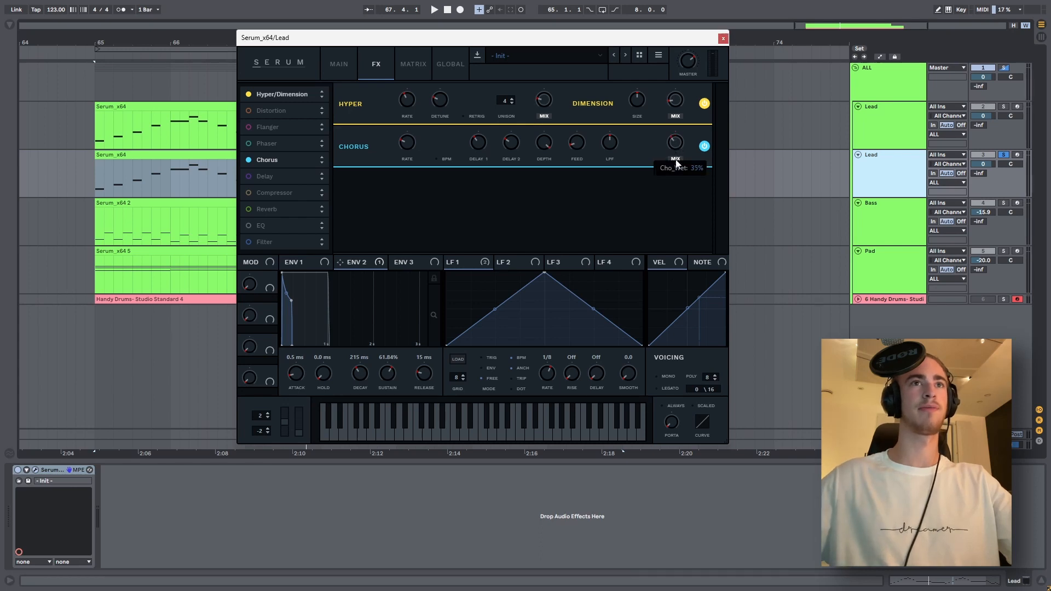
left_click(274, 192)
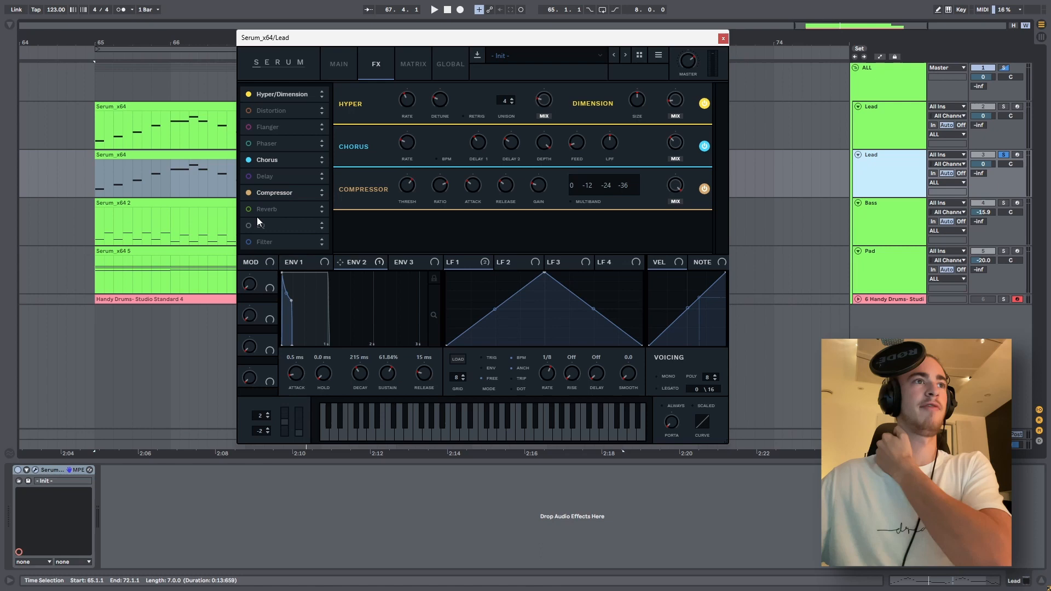
Enable Reverb in the FX rack and return to the oscillator page.
left_click(248, 208)
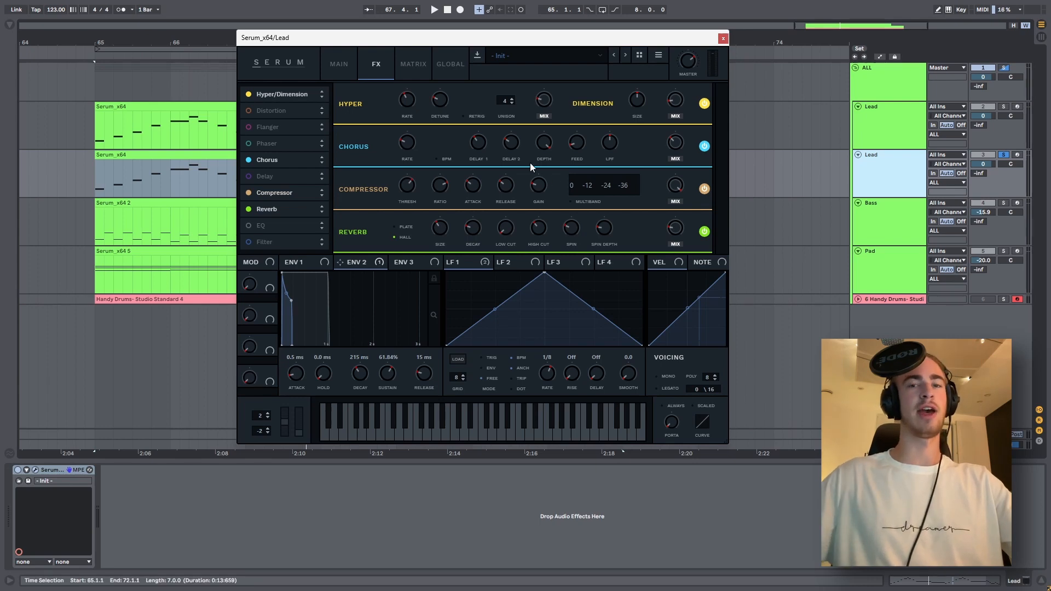
left_click(434, 10)
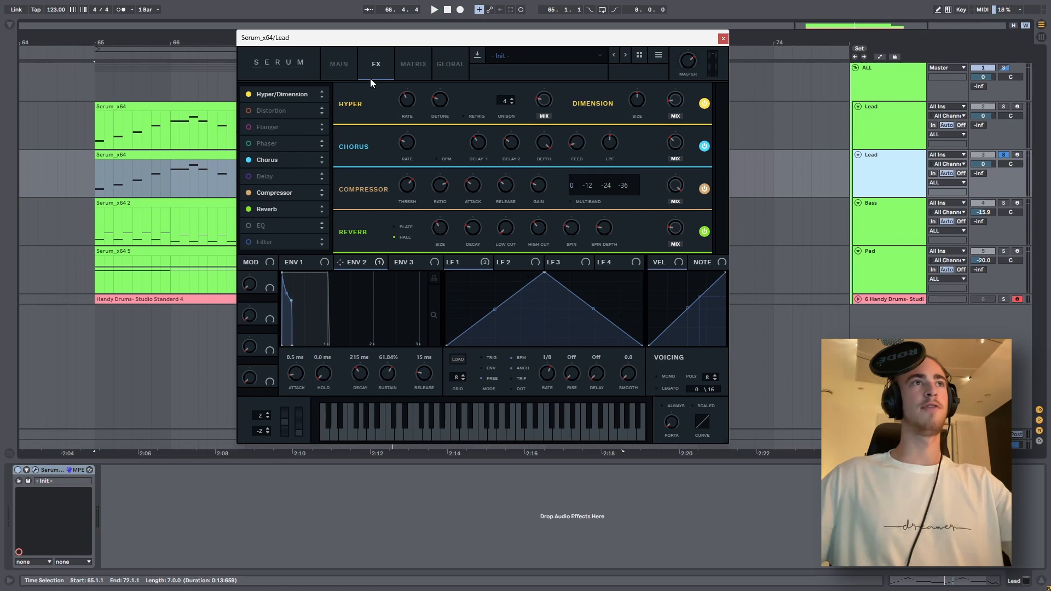
left_click(338, 63)
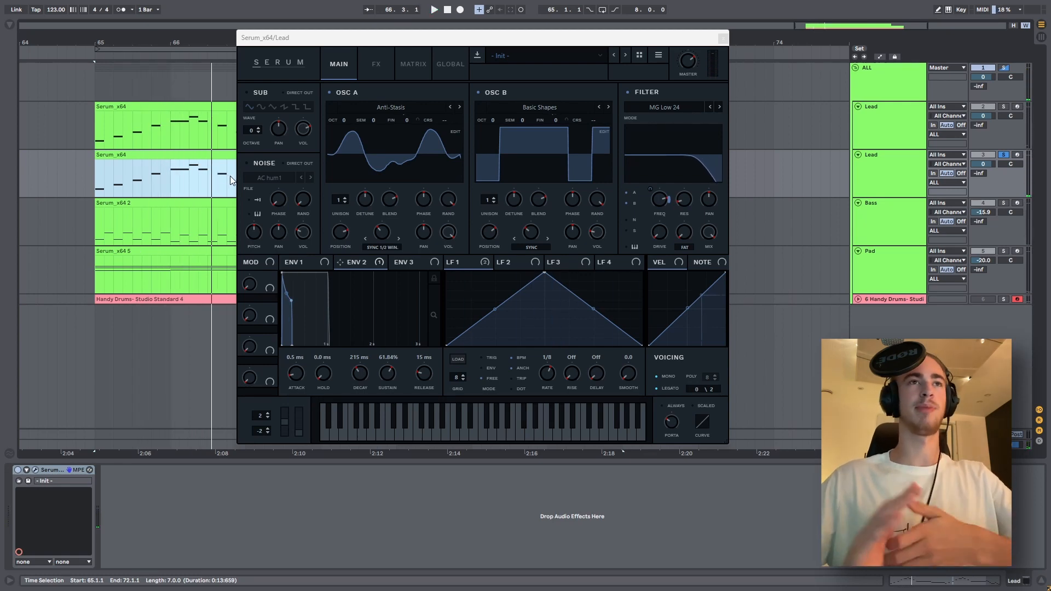
Close the lead Serum window and bring up the Bass track's Serum.
left_click(724, 37)
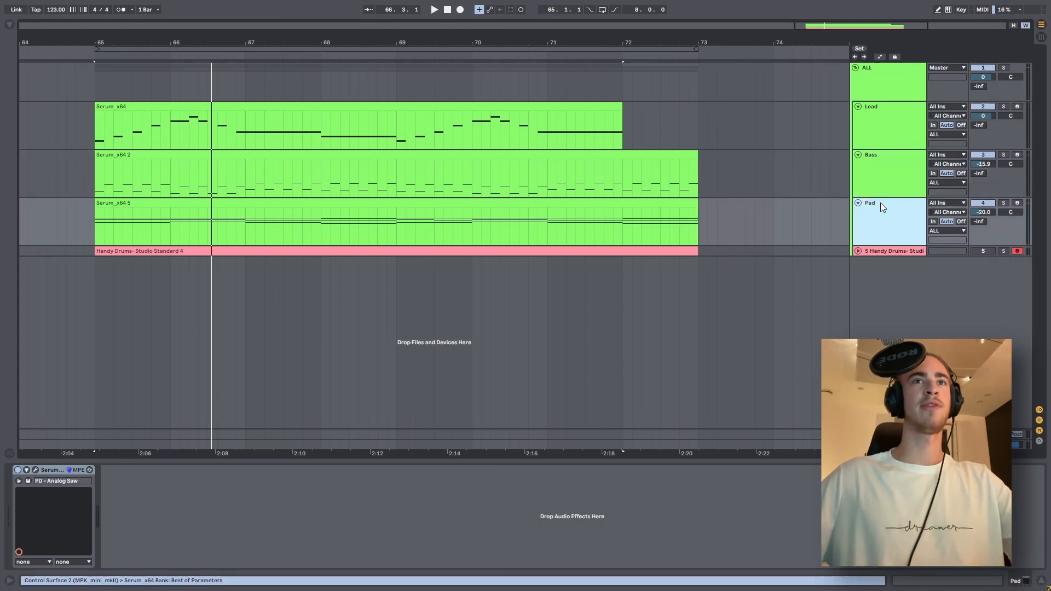
left_click(872, 173)
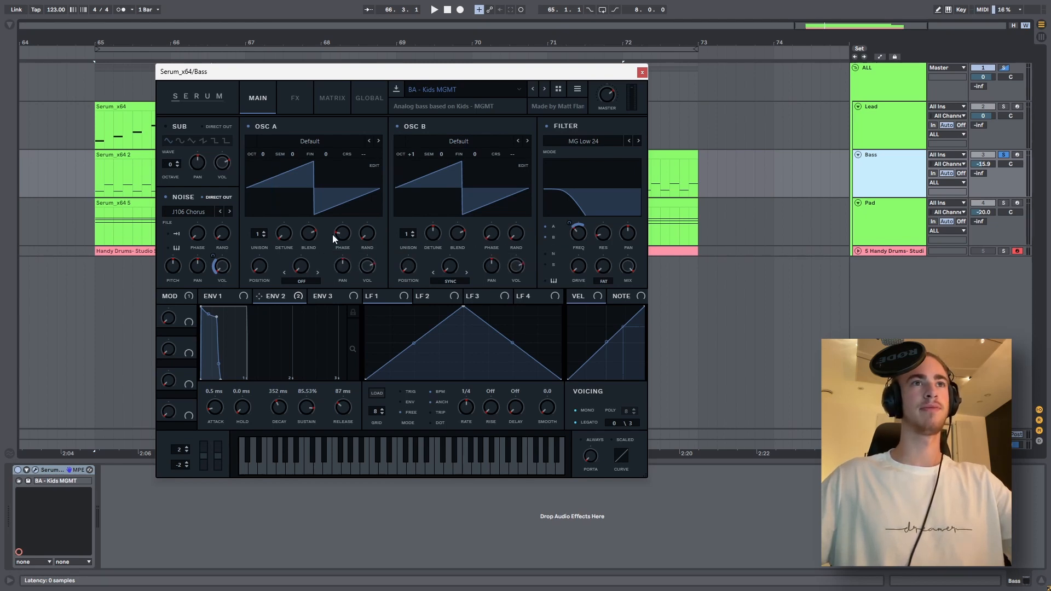
Inspect the Bass patch and view its Distortion, Chorus and Compressor effect chain.
left_click(434, 10)
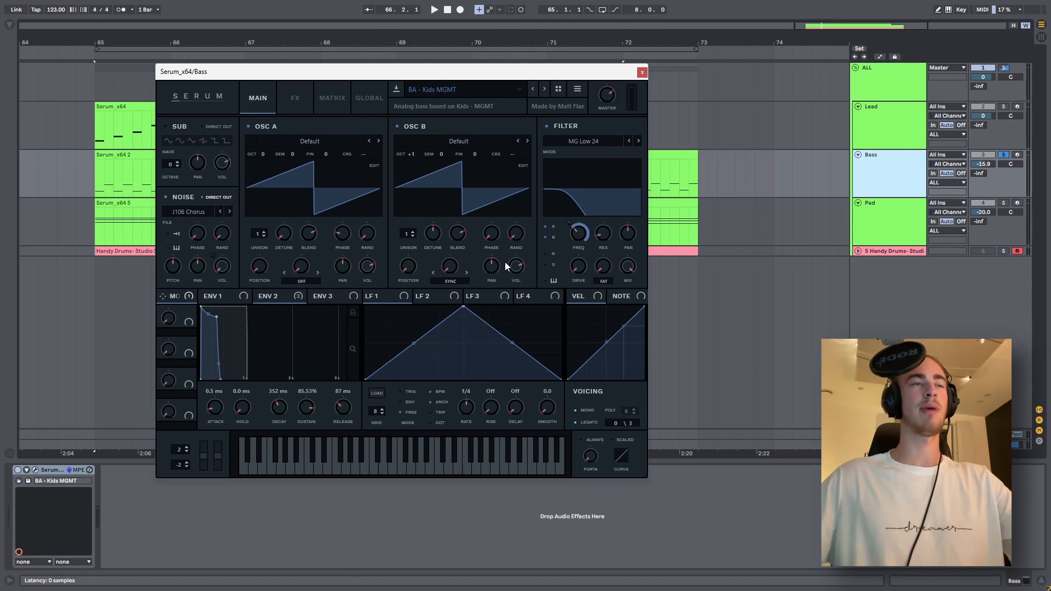
mouse_move(590, 215)
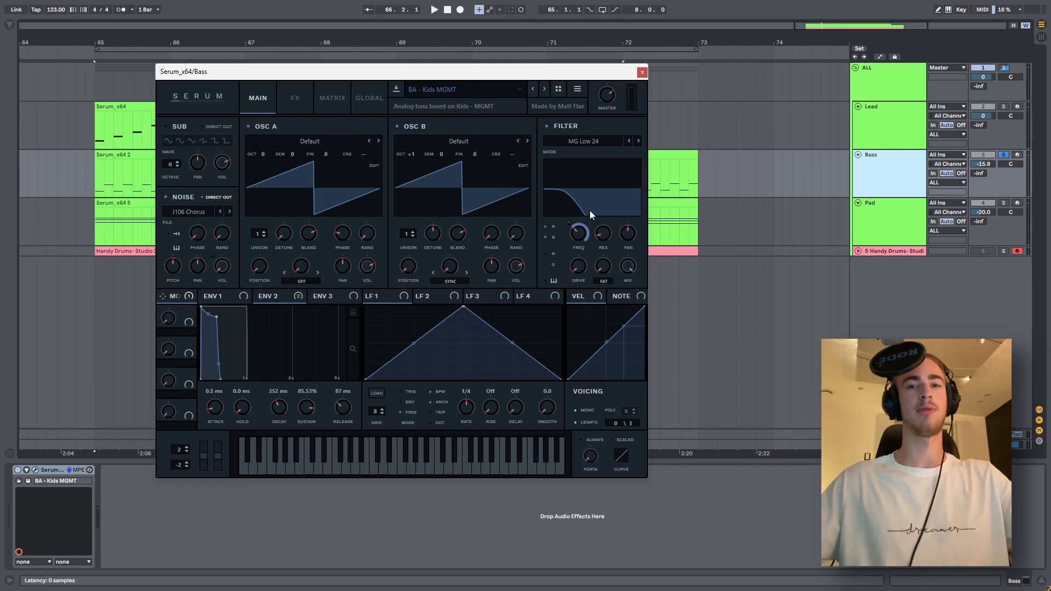
left_click(434, 9)
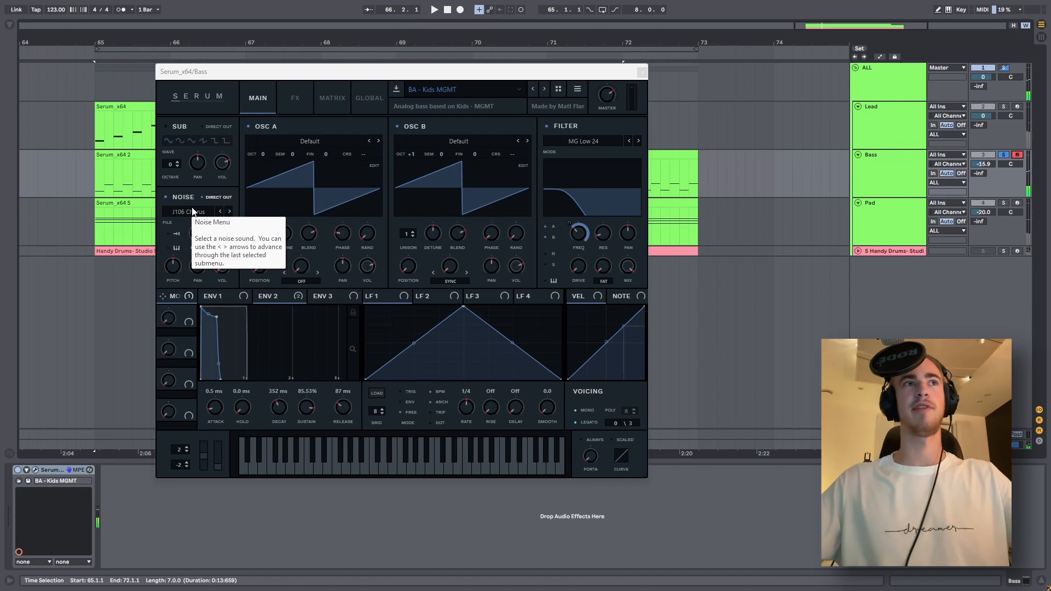
left_click(294, 97)
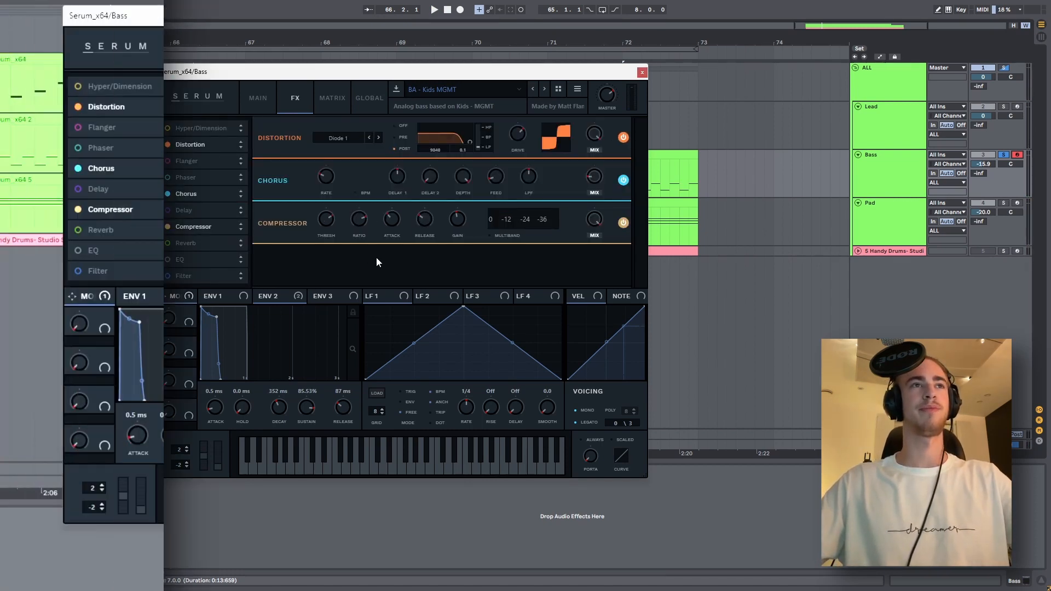
Bring up the Pad track's PD - Analog Saw preset and start playback to hear it.
left_click(640, 73)
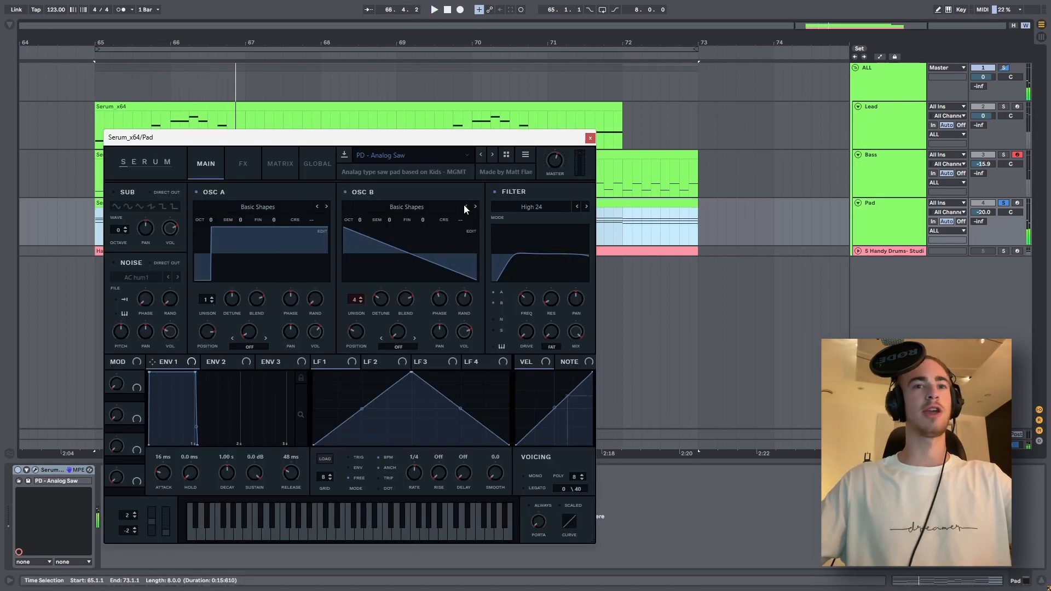
mouse_move(303, 242)
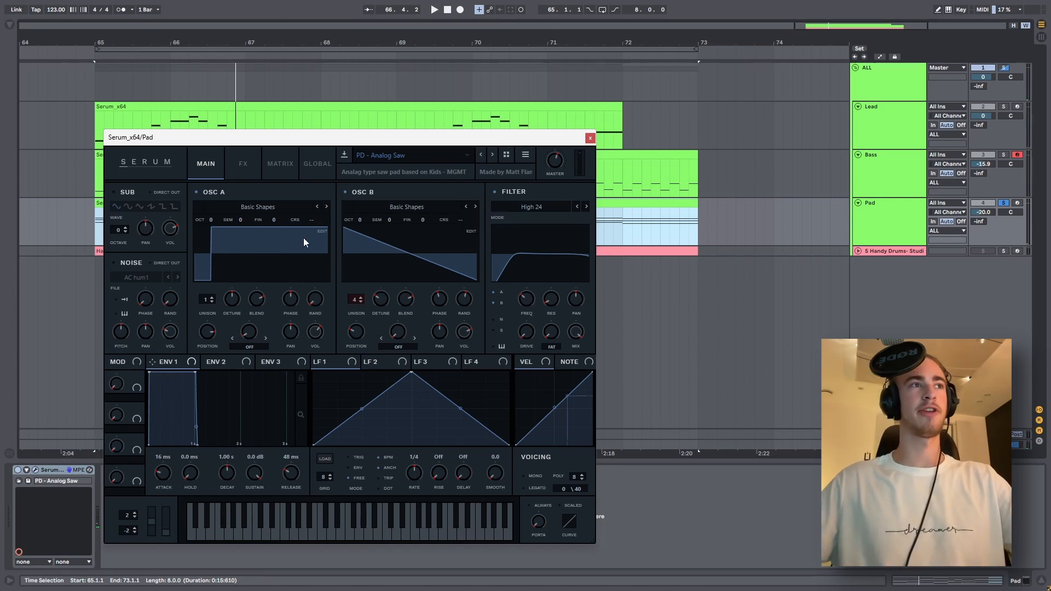
mouse_move(261, 211)
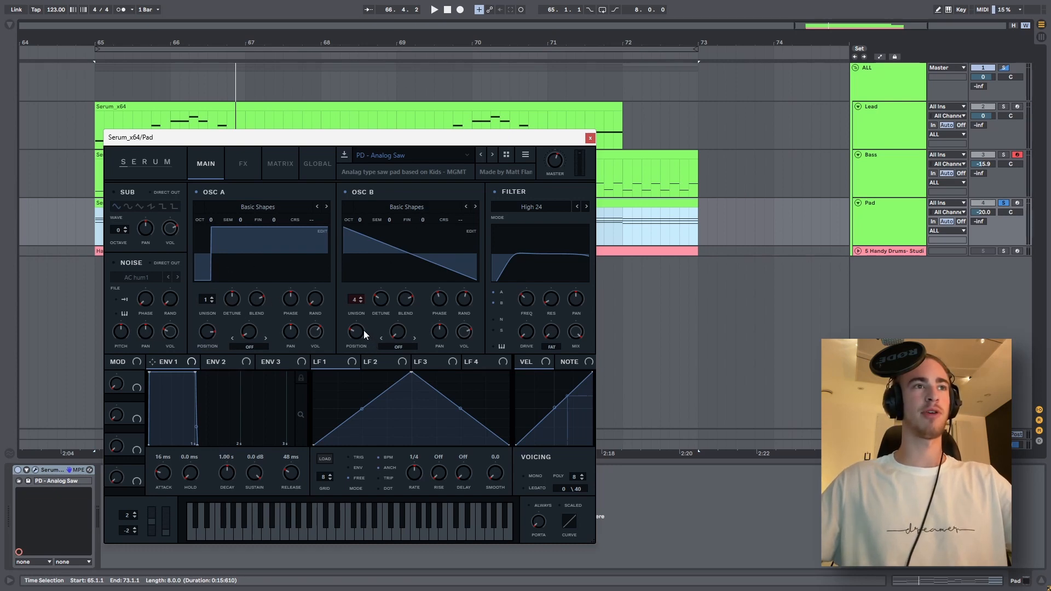
mouse_move(380, 299)
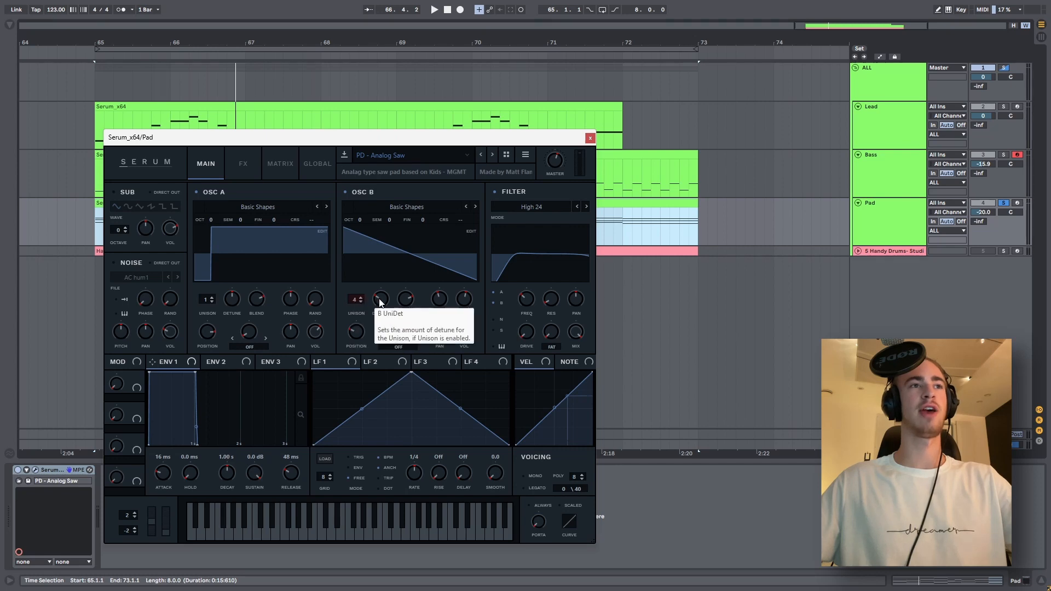
mouse_move(407, 289)
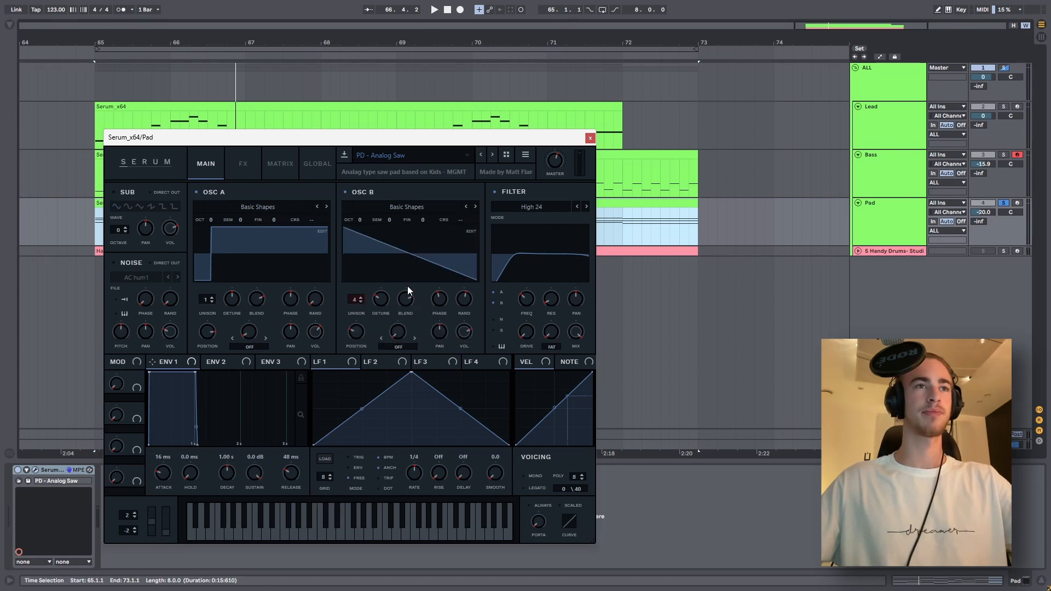
left_click(434, 10)
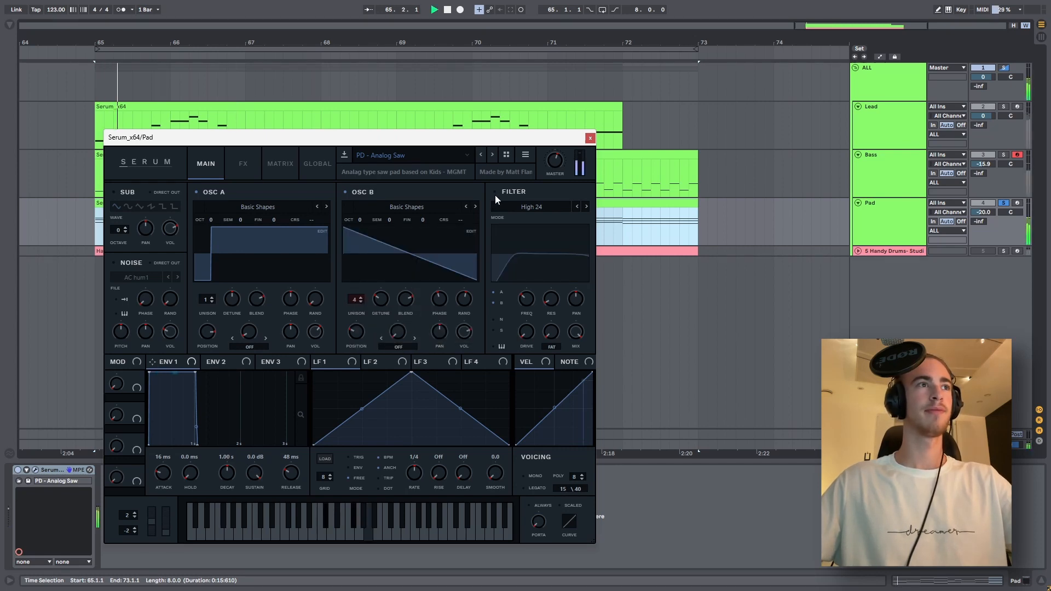
Enable the Reverb and Chorus effects for the Pad patch and close its Serum window.
left_click(243, 164)
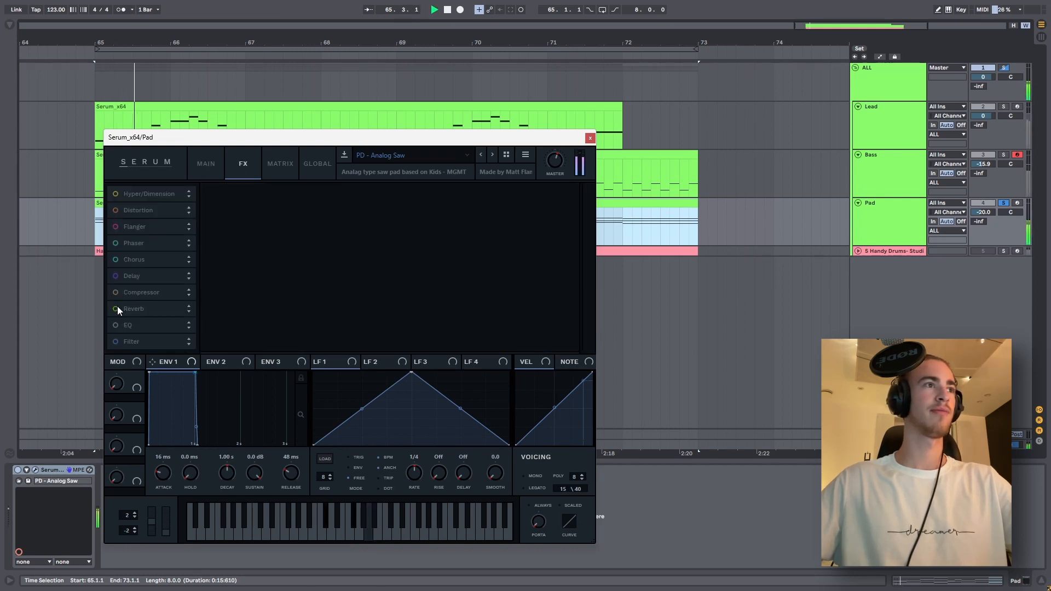
left_click(115, 309)
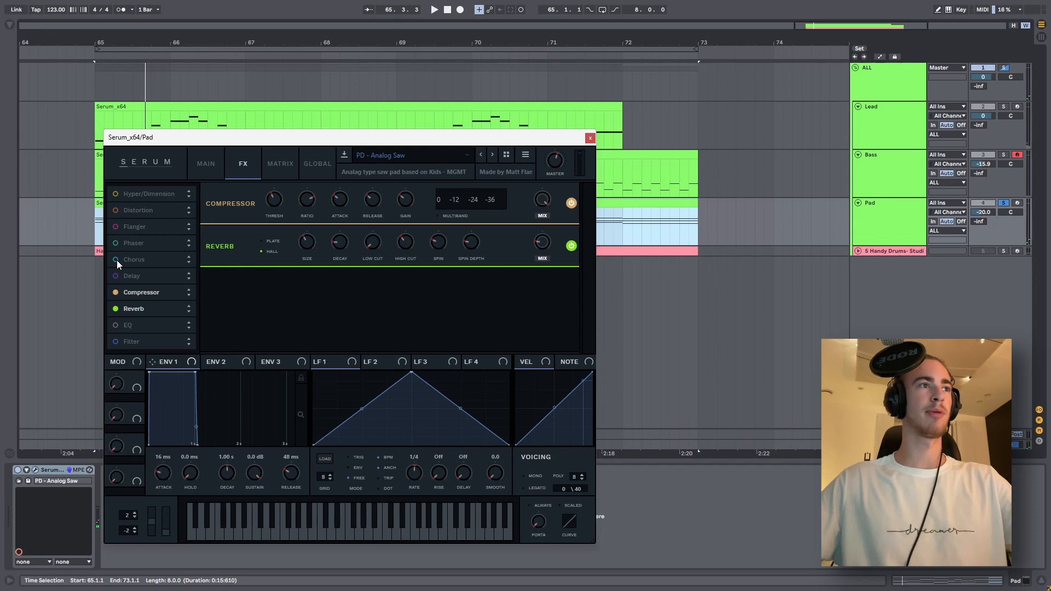
left_click(134, 260)
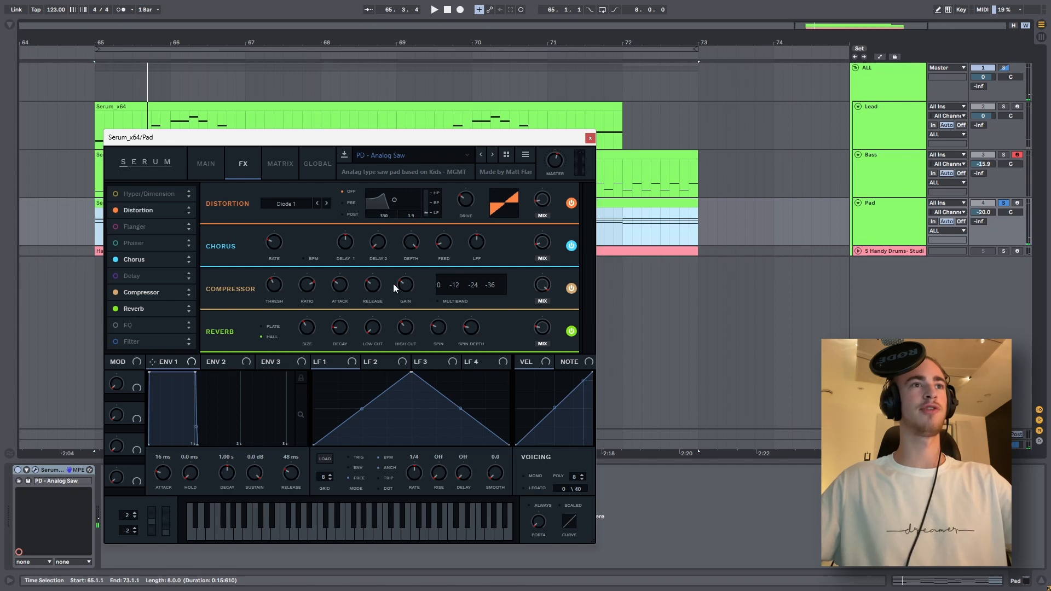
left_click(206, 163)
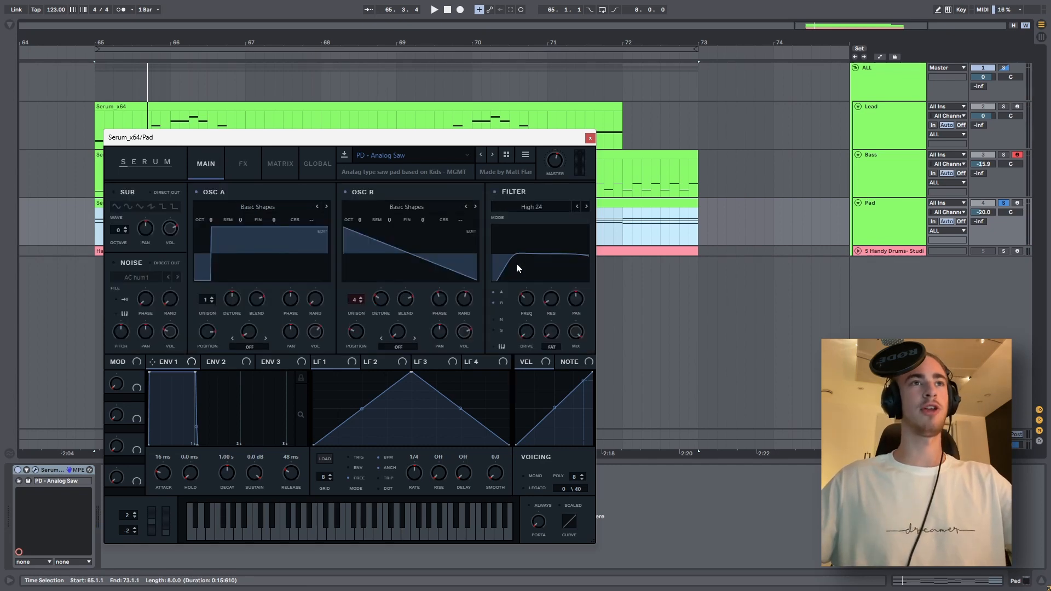
left_click(434, 9)
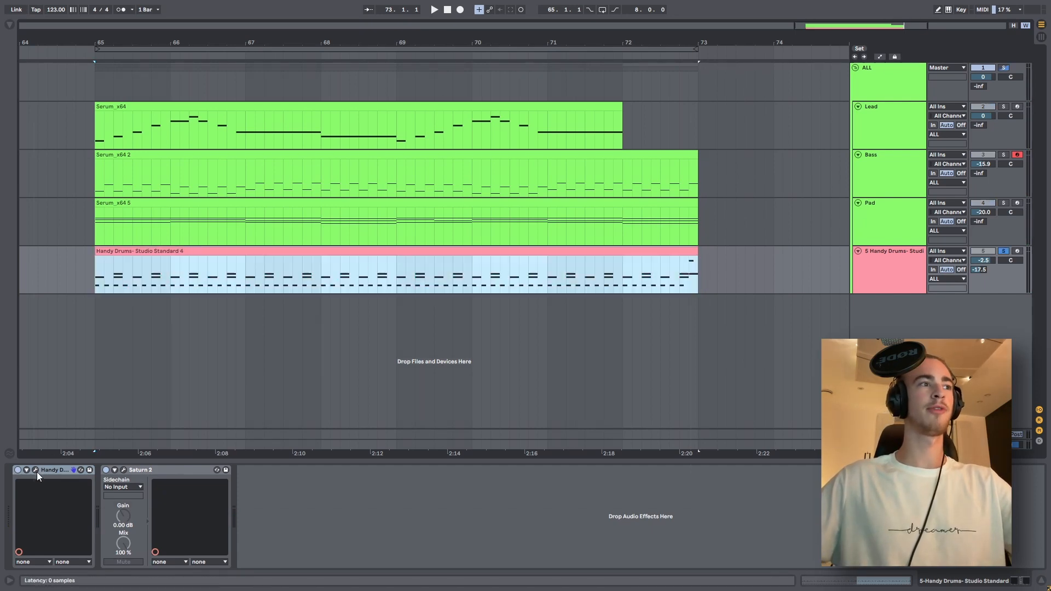
Open the Handy Drums Studio Standard plugin window on the drum track.
left_click(36, 469)
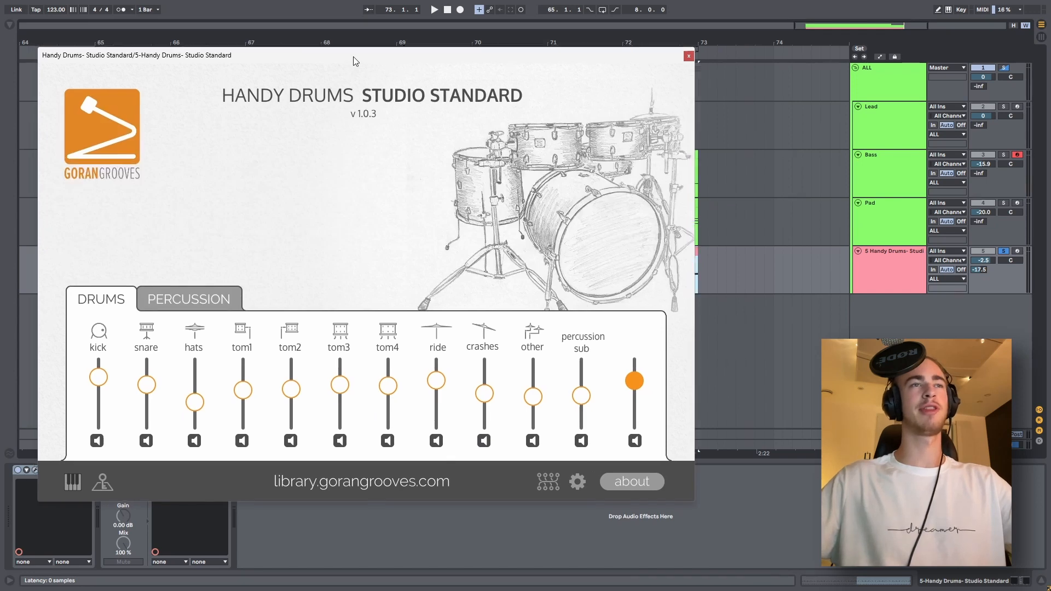